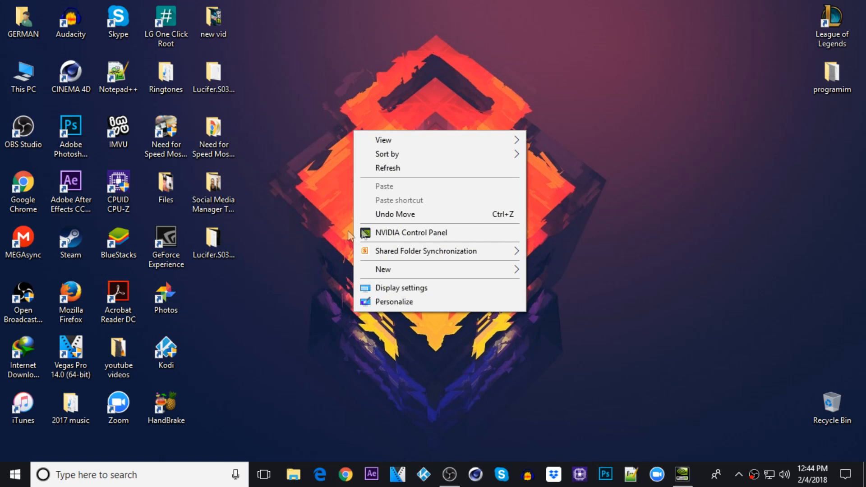
Launch NVIDIA Control Panel from the desktop context menu
click(409, 233)
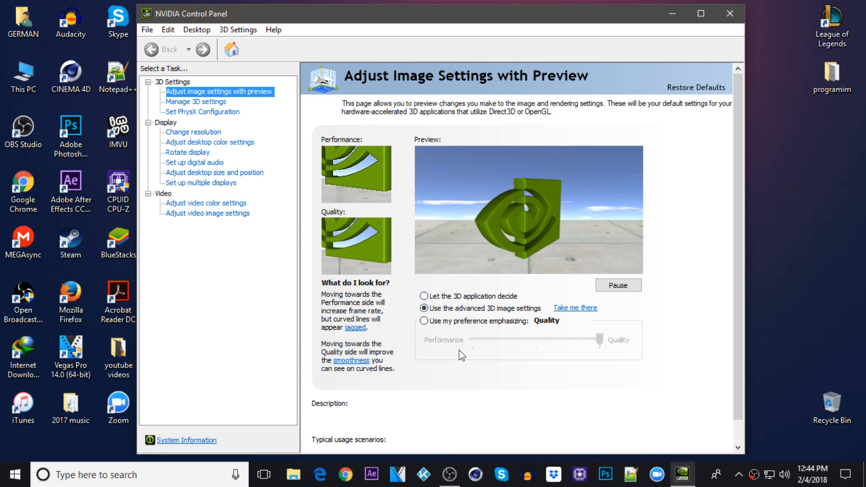
click(425, 307)
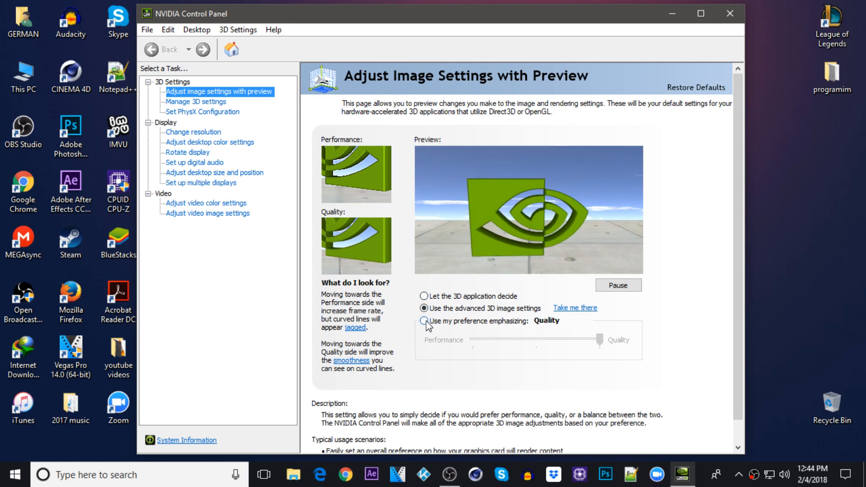
click(424, 321)
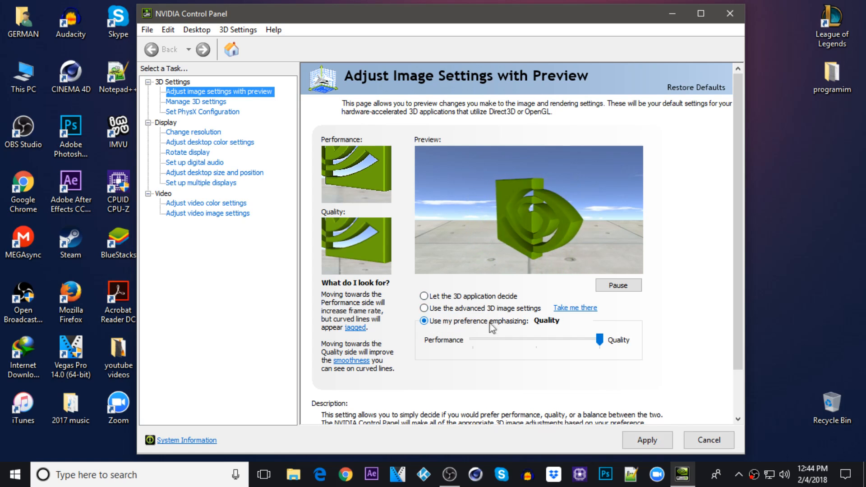
click(423, 308)
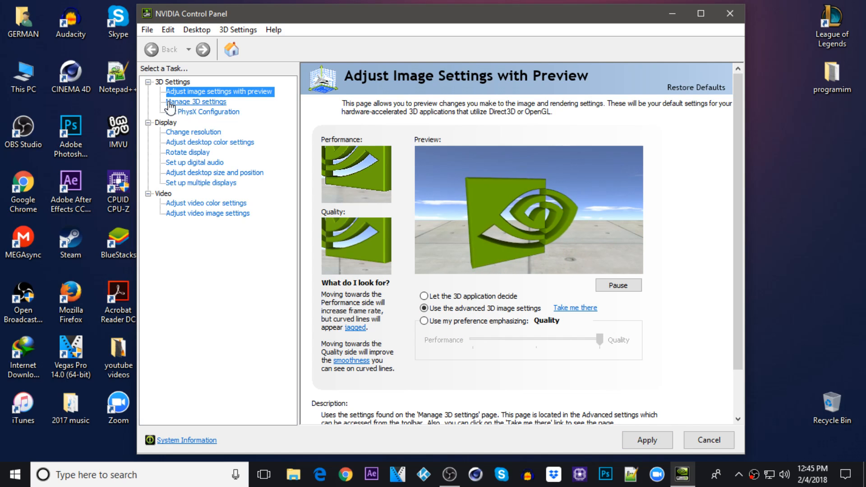
Show the Manage 3D Settings page and scan down the Global Settings list
click(196, 102)
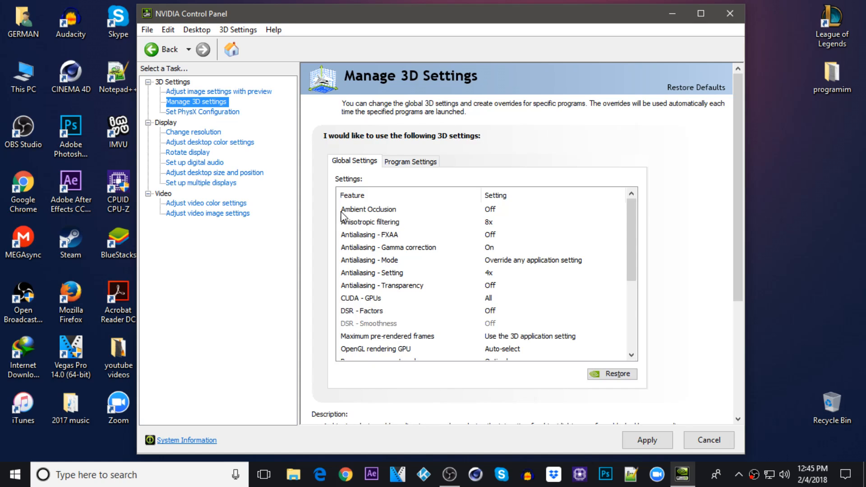
mouse_move(491, 215)
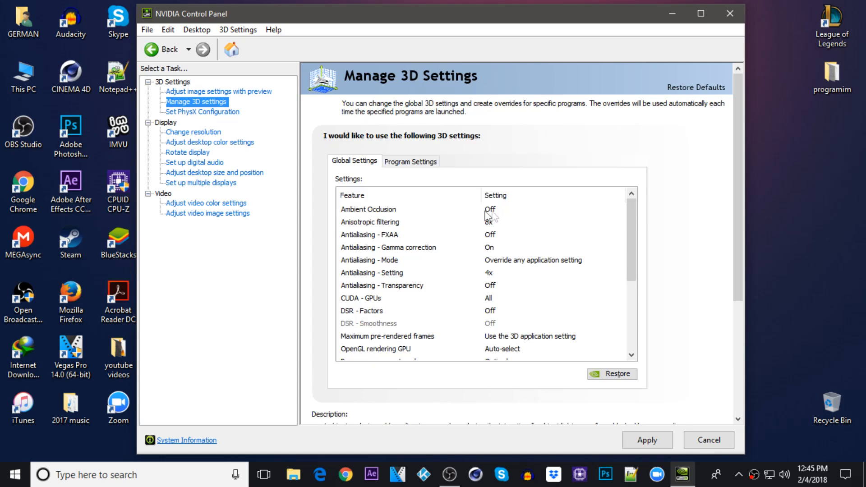
mouse_move(375, 228)
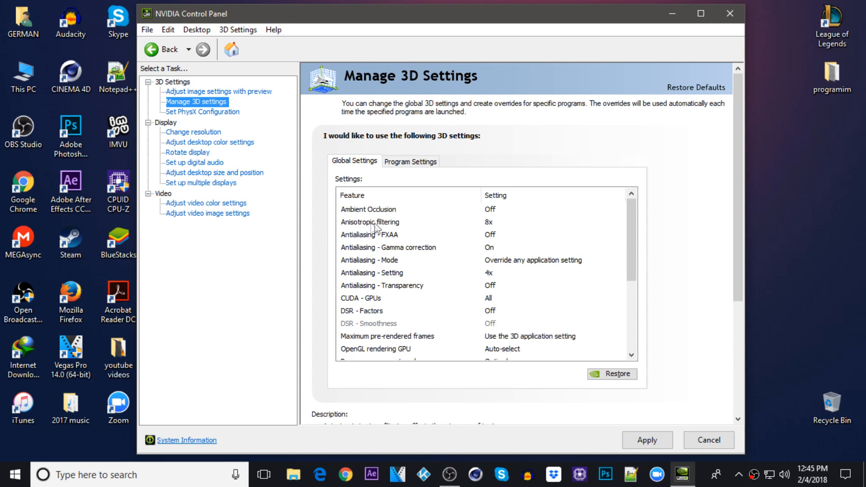
mouse_move(487, 229)
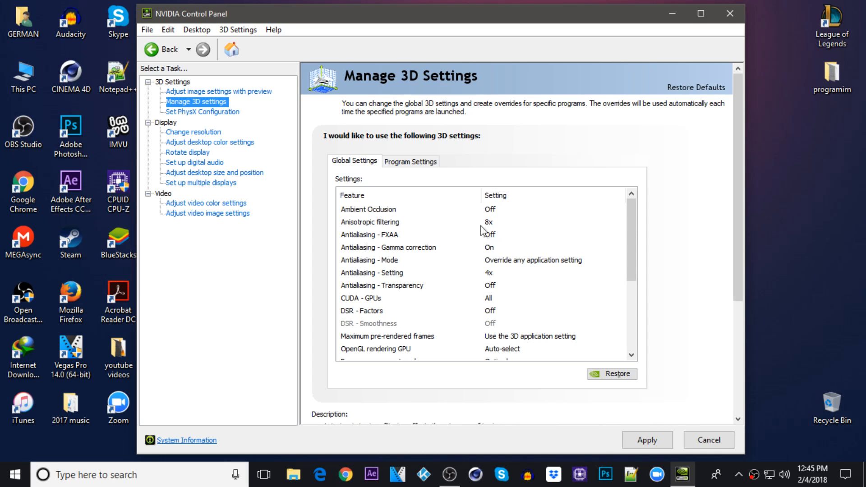
mouse_move(359, 238)
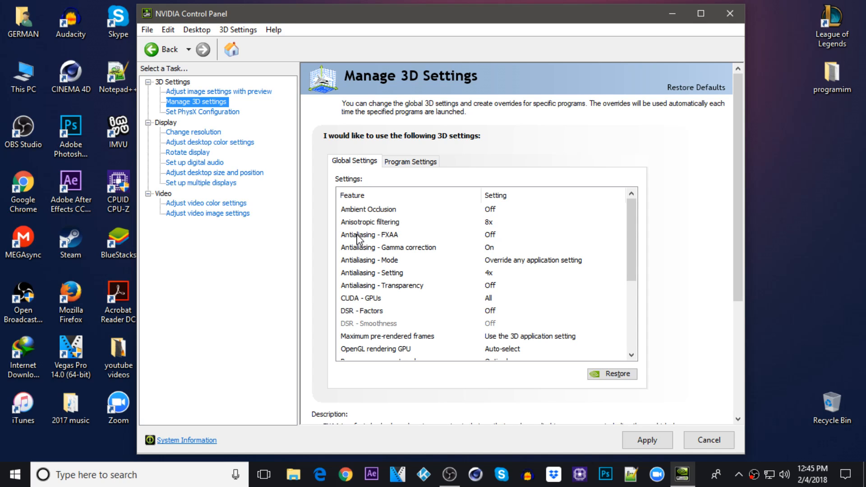
scroll(down, 3)
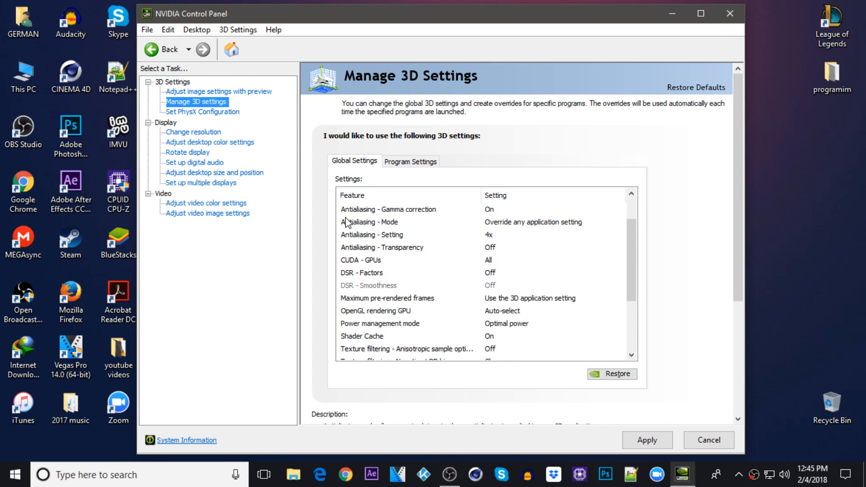
mouse_move(466, 218)
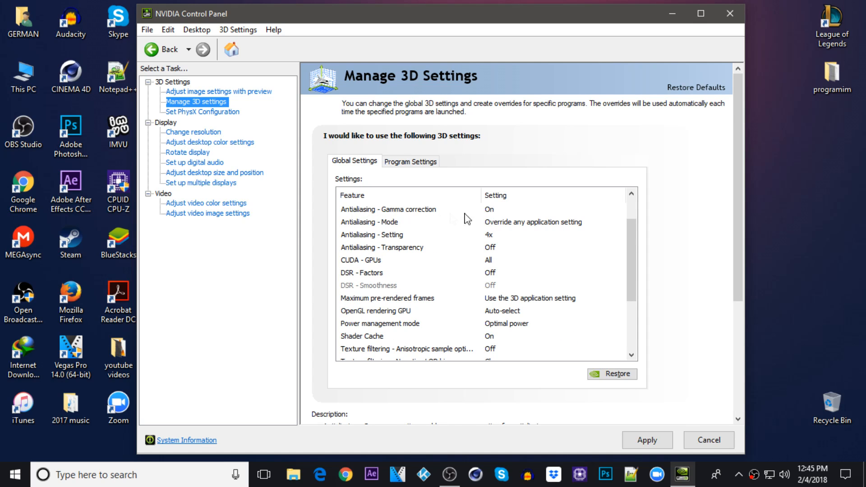
mouse_move(346, 227)
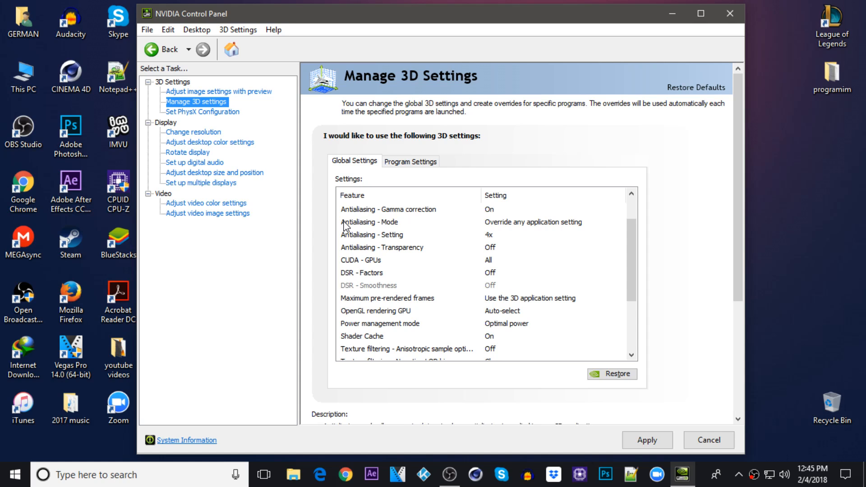
mouse_move(557, 230)
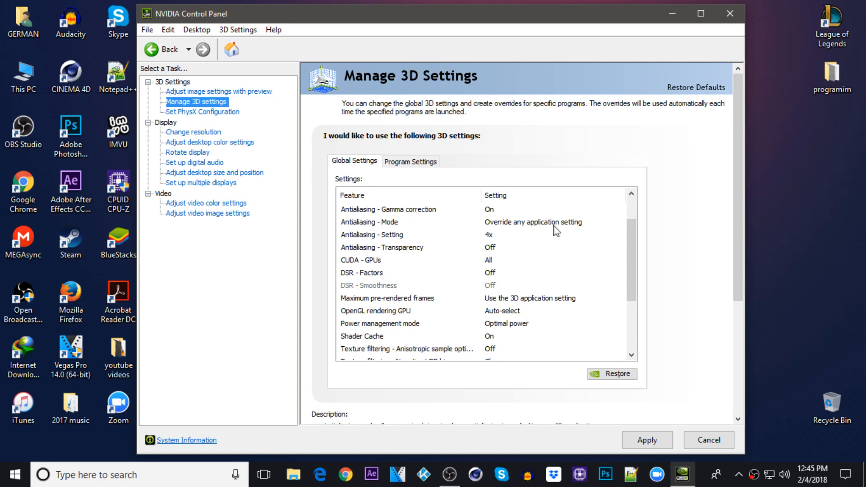
mouse_move(344, 241)
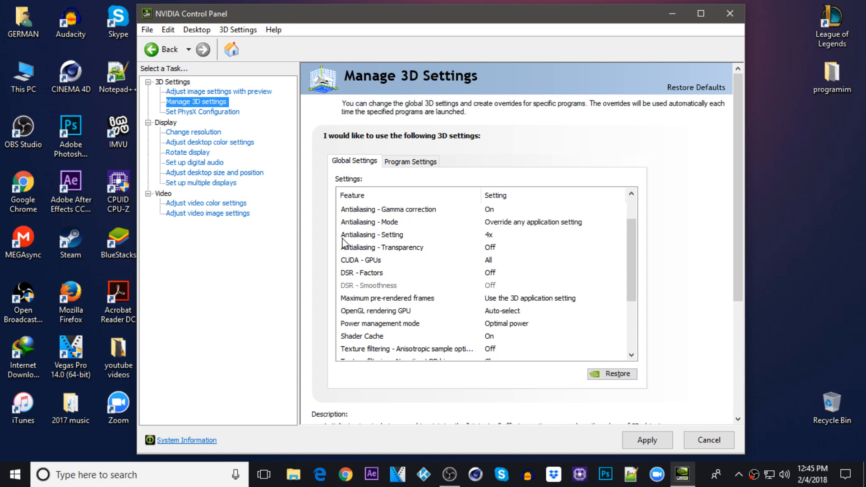
mouse_move(491, 234)
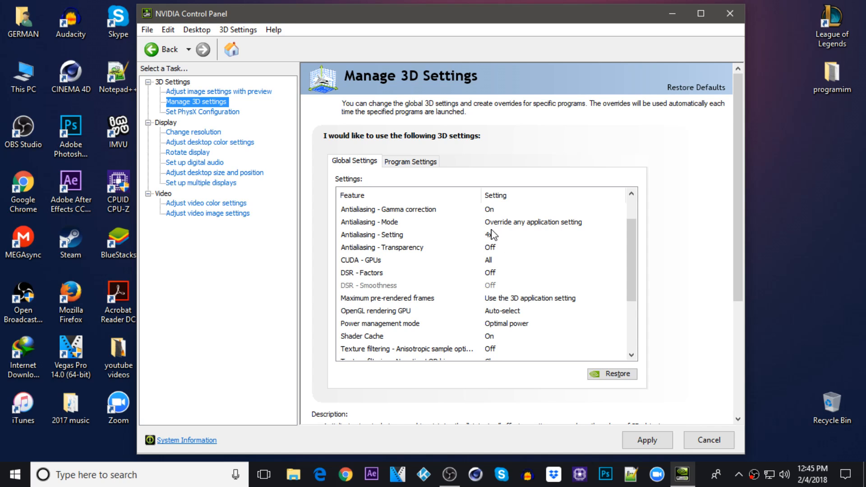
mouse_move(502, 245)
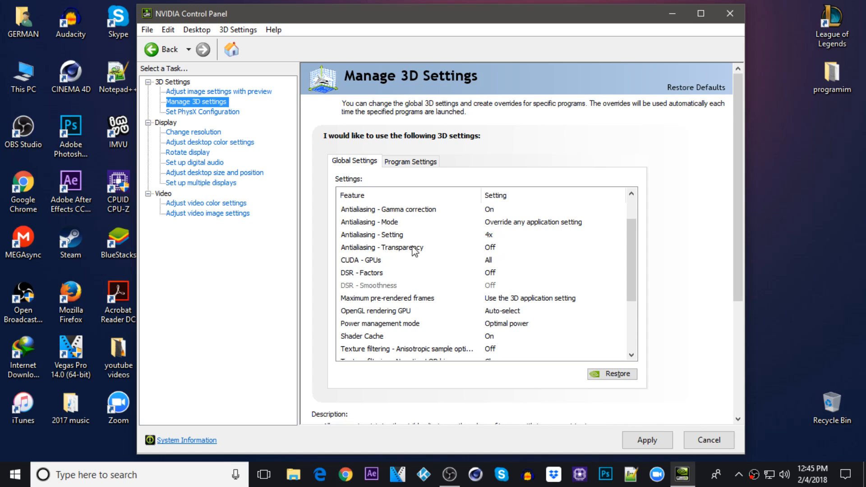
scroll(down, 3)
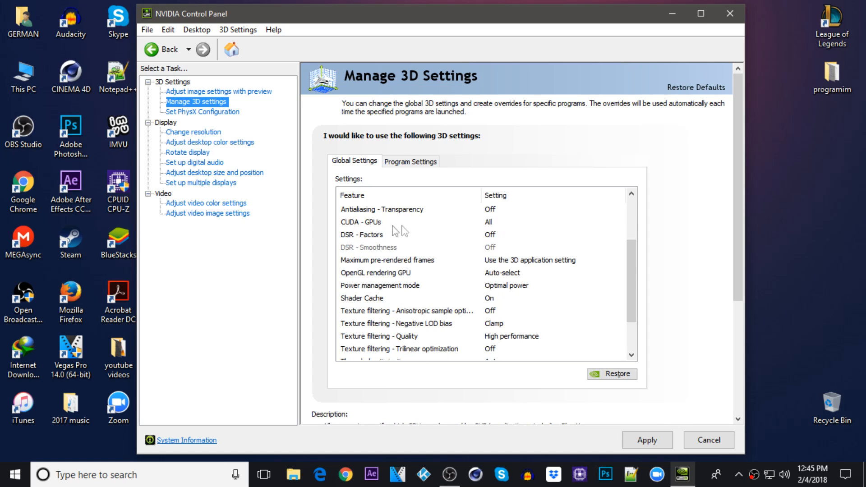
click(552, 222)
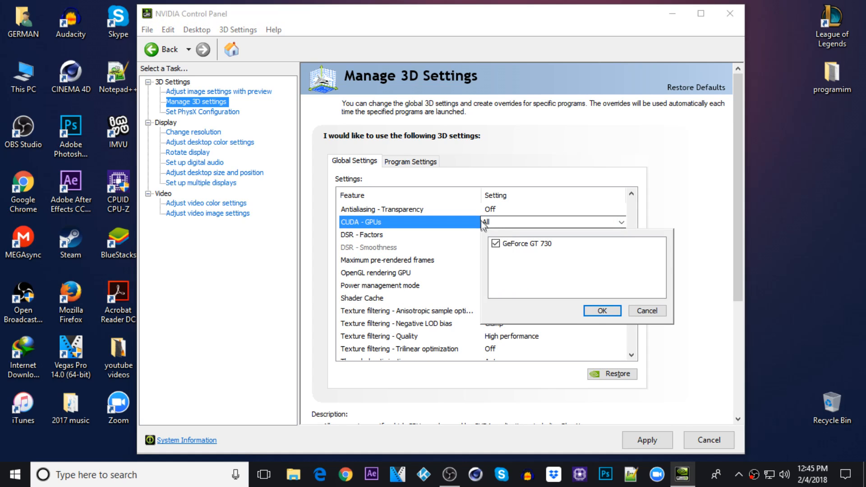
click(602, 310)
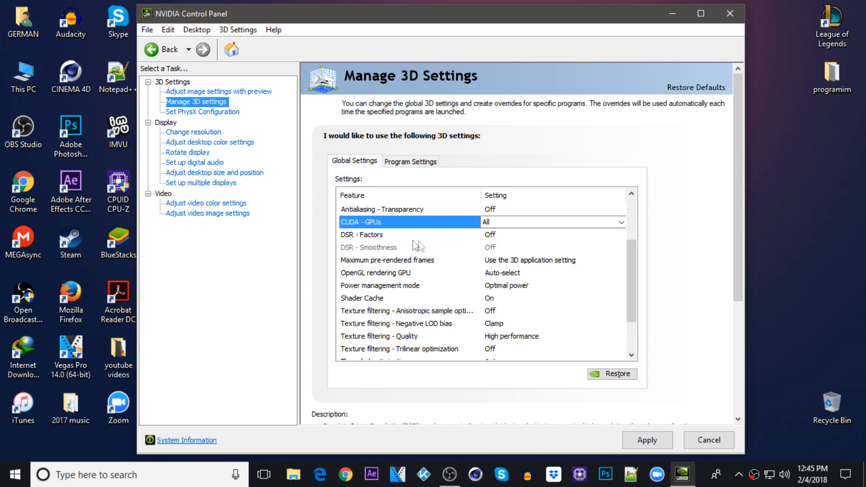
scroll(down, 3)
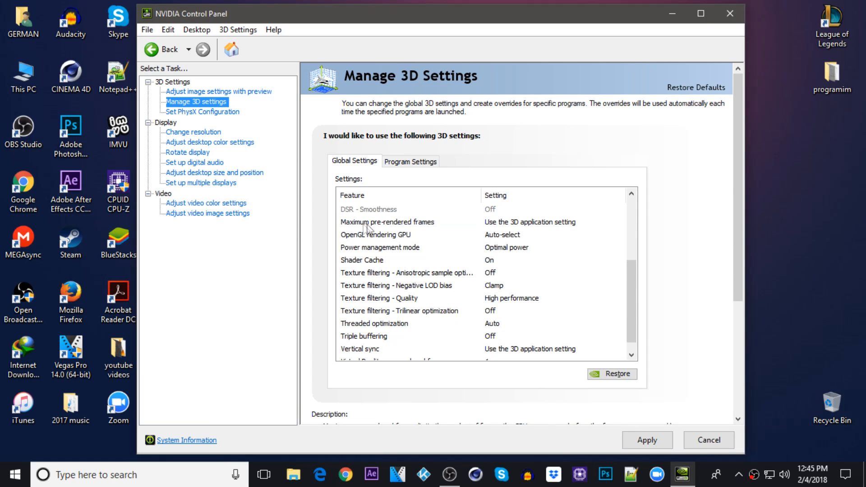
click(620, 222)
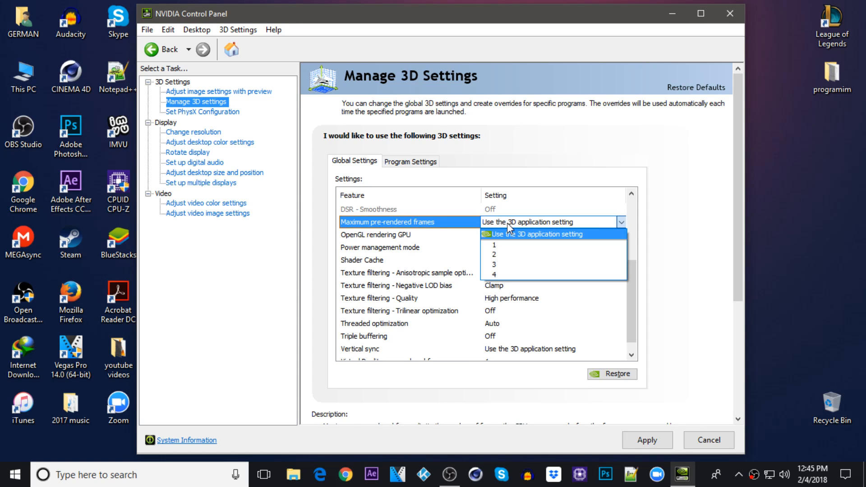
mouse_move(494, 245)
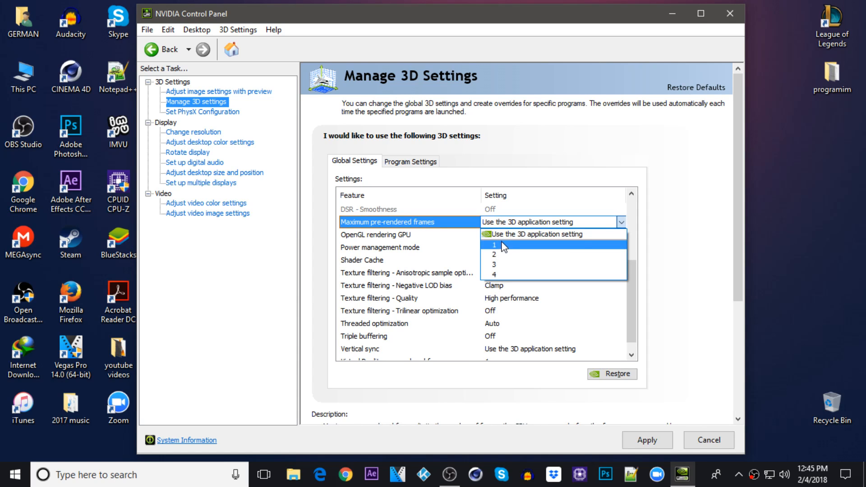
click(536, 234)
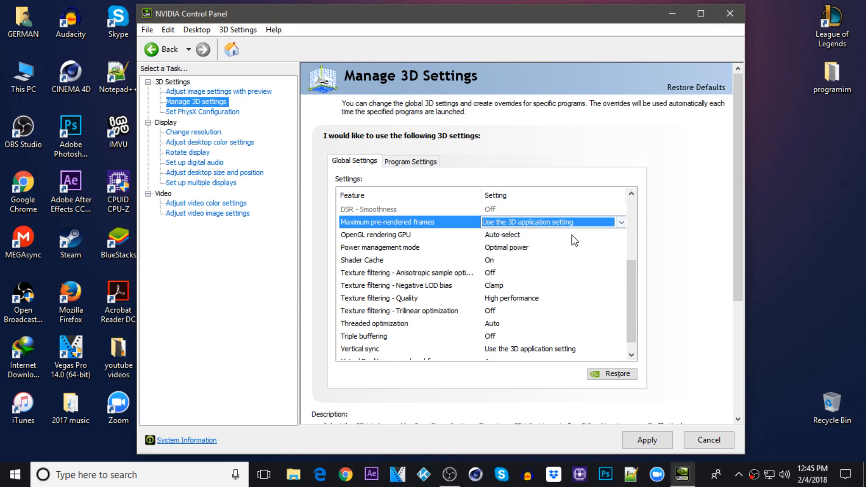
mouse_move(350, 239)
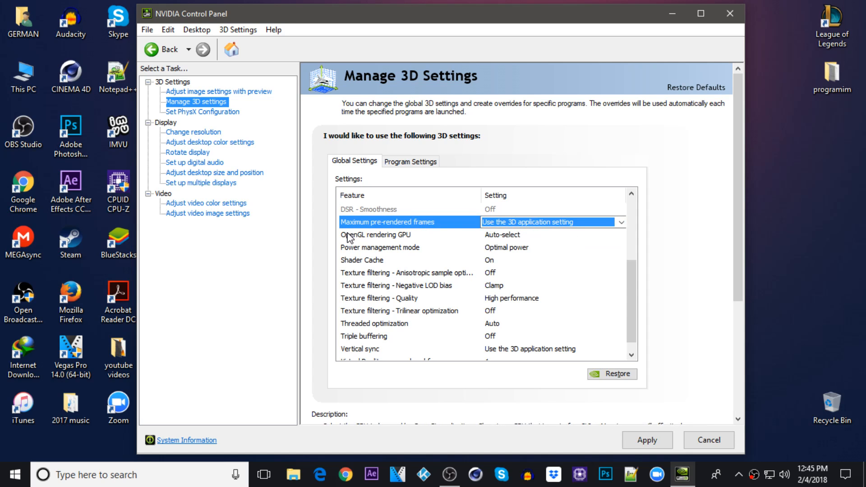
mouse_move(501, 239)
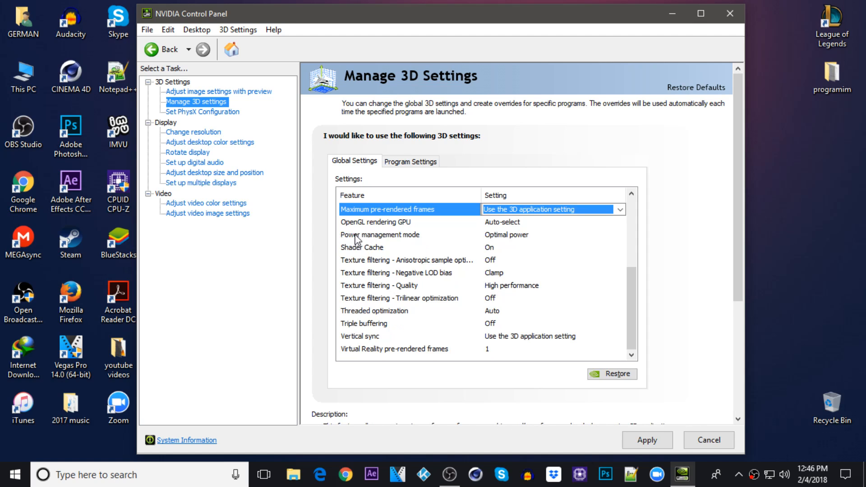
click(619, 234)
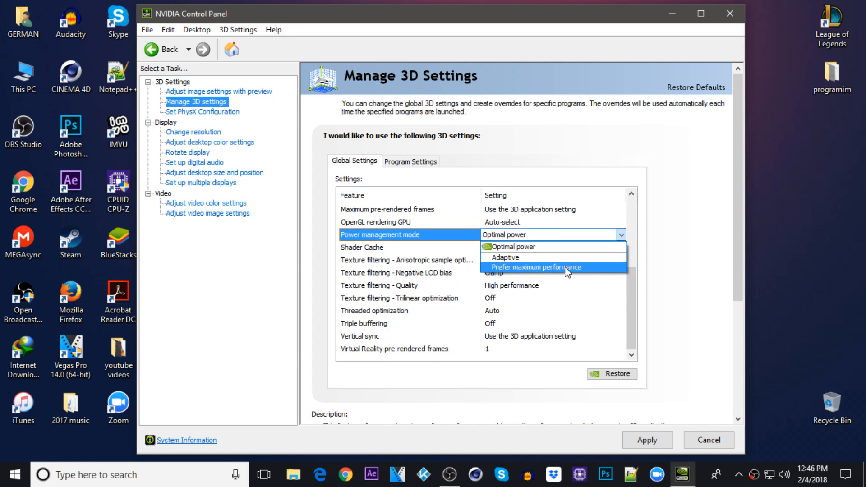
Set Power management mode to Prefer maximum performance
click(535, 267)
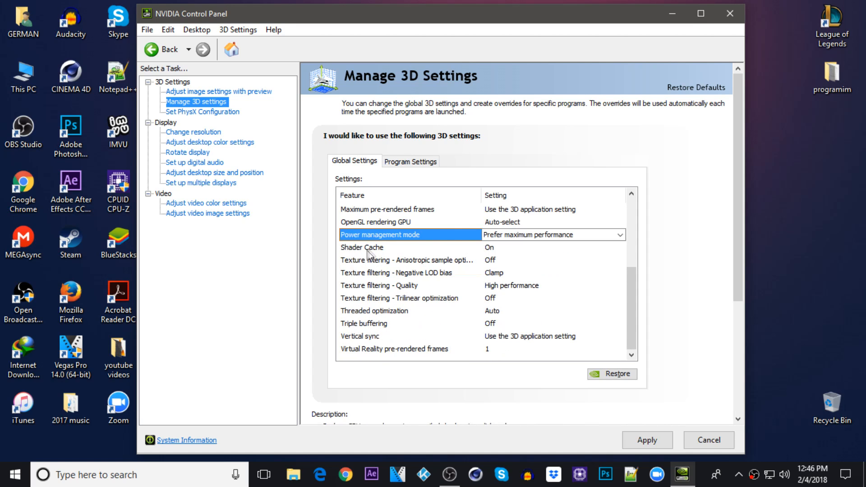
mouse_move(478, 255)
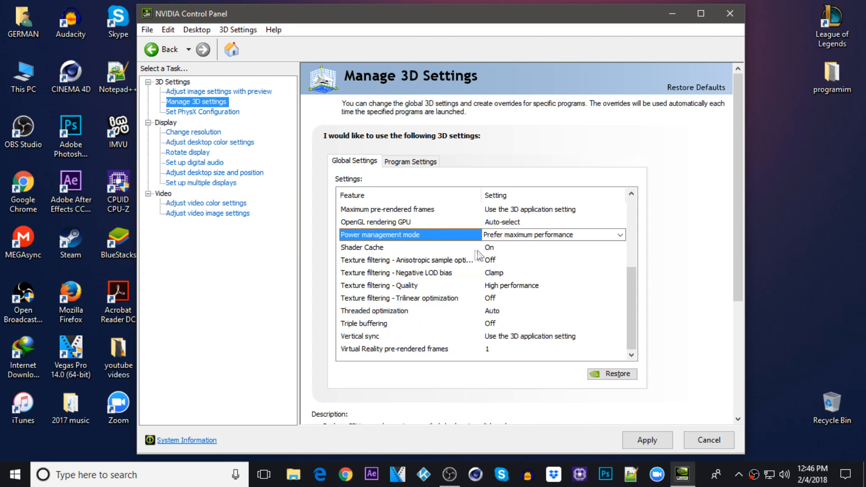
mouse_move(422, 269)
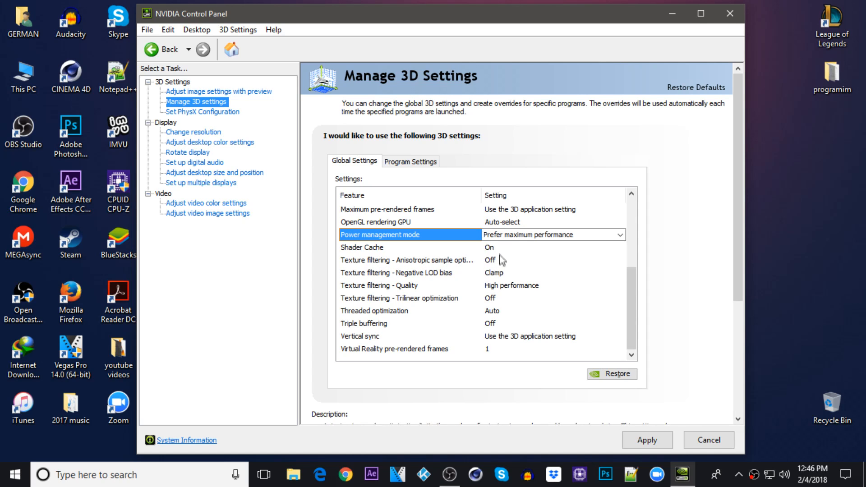
mouse_move(389, 279)
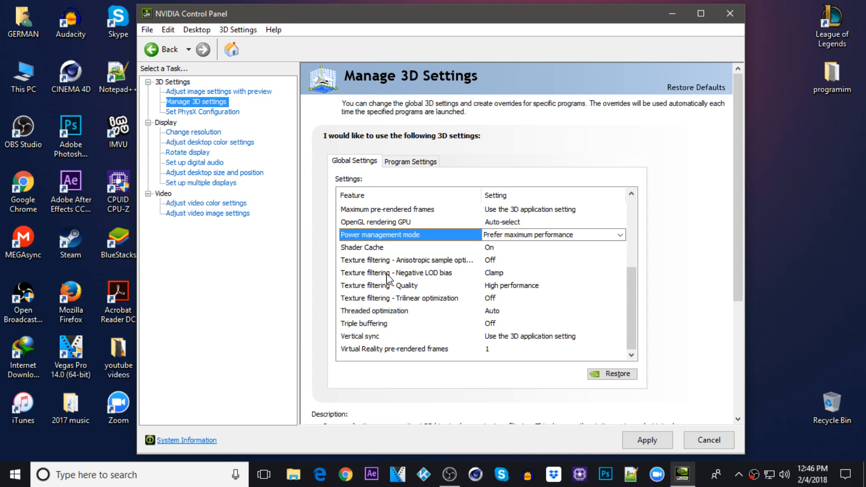
mouse_move(444, 279)
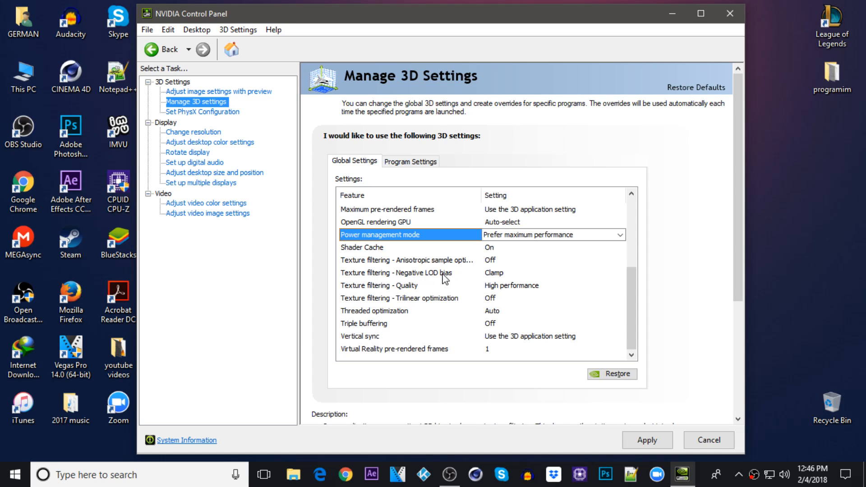
mouse_move(456, 287)
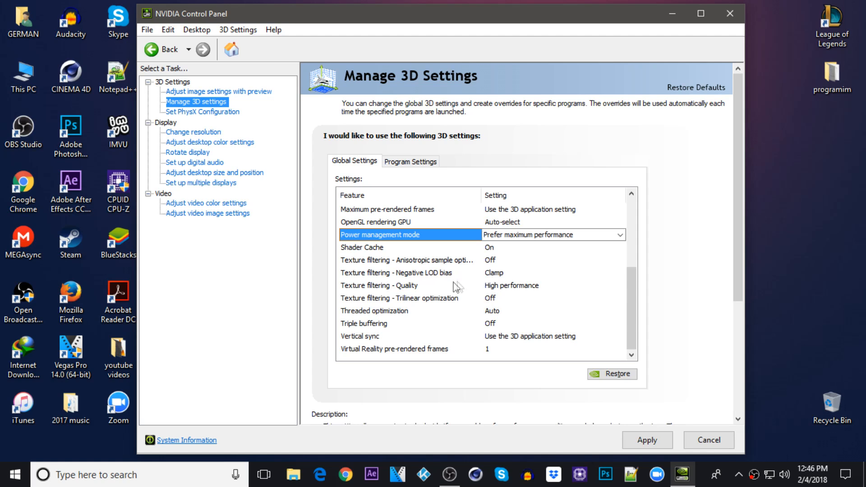
mouse_move(406, 291)
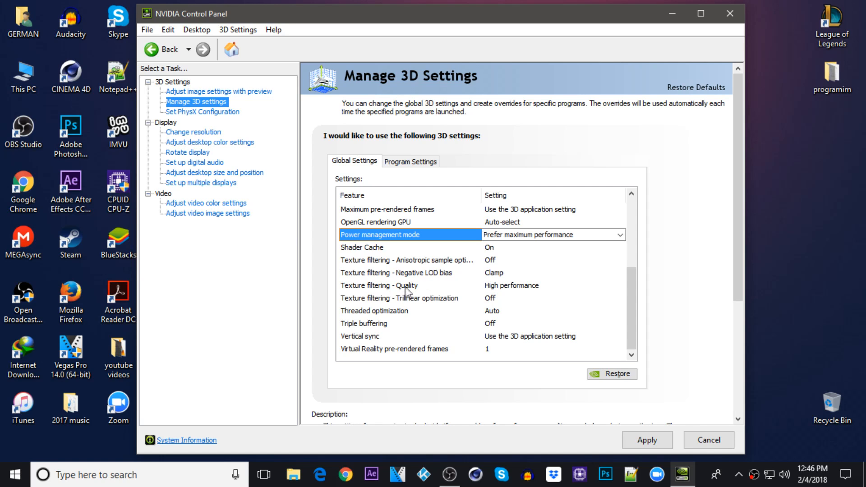
mouse_move(542, 292)
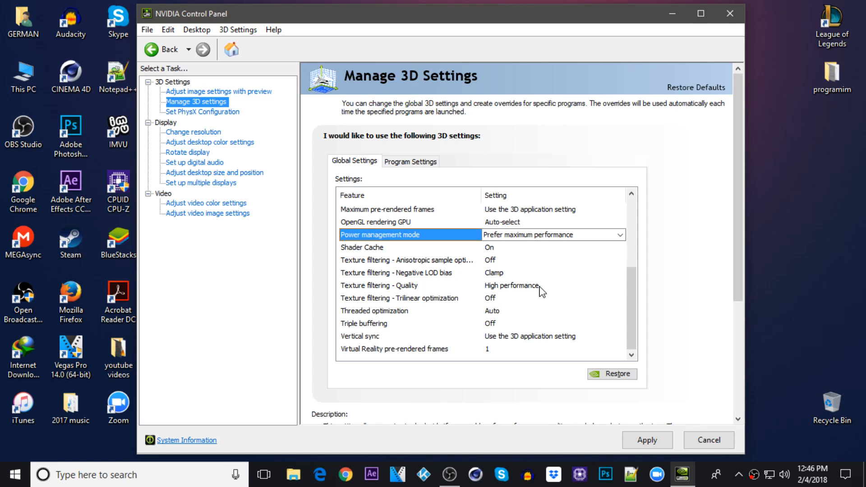
mouse_move(392, 308)
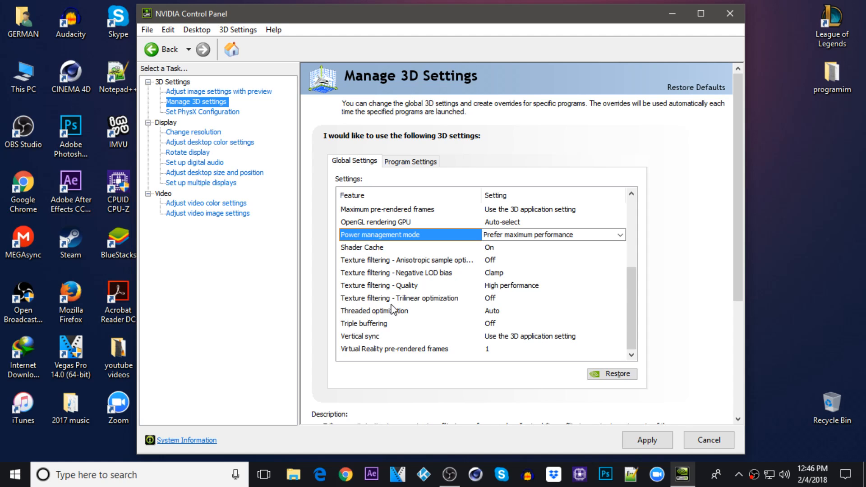
mouse_move(499, 308)
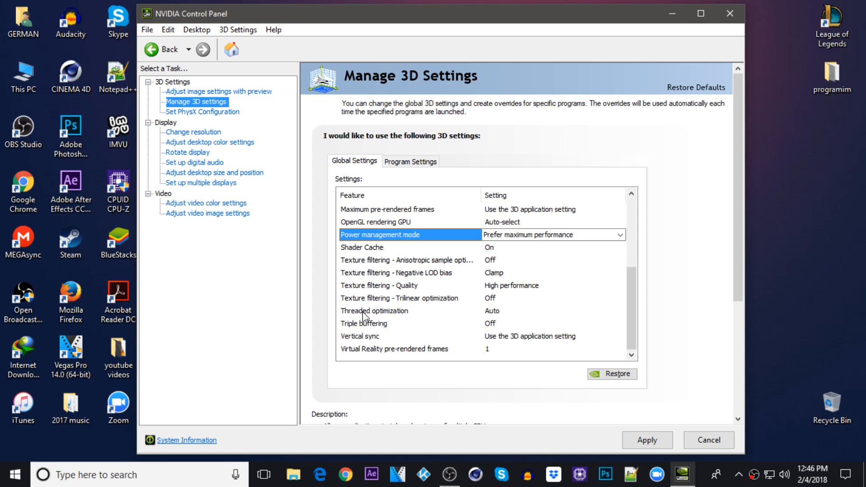
mouse_move(364, 330)
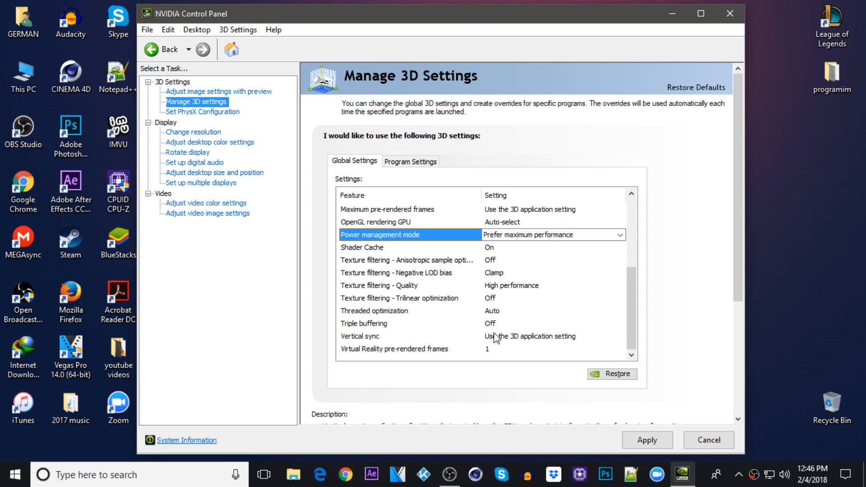
mouse_move(344, 343)
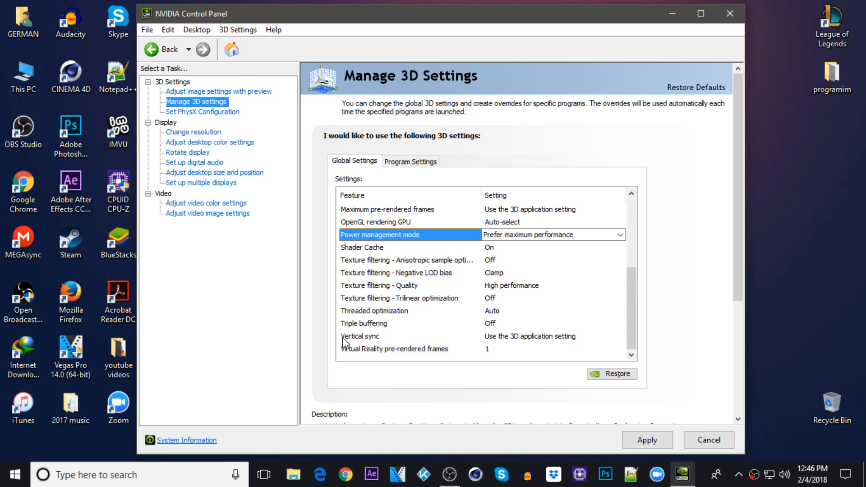
Set Vertical sync to Off in Global Settings
click(619, 336)
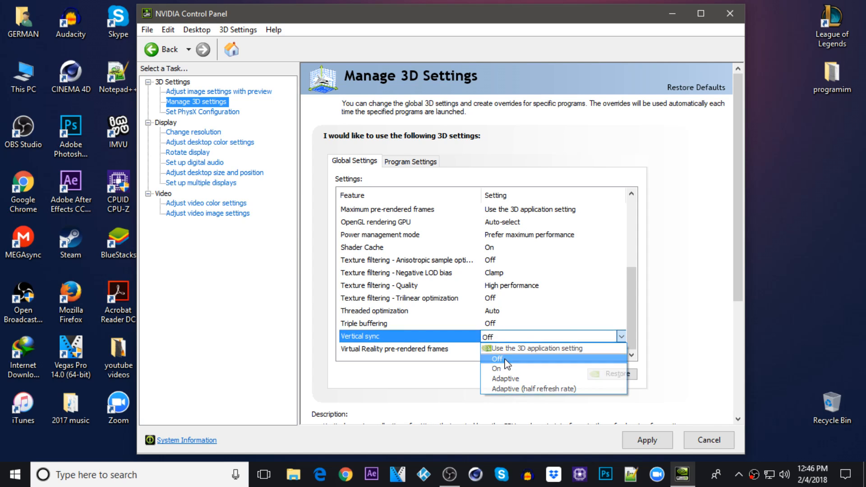
click(495, 359)
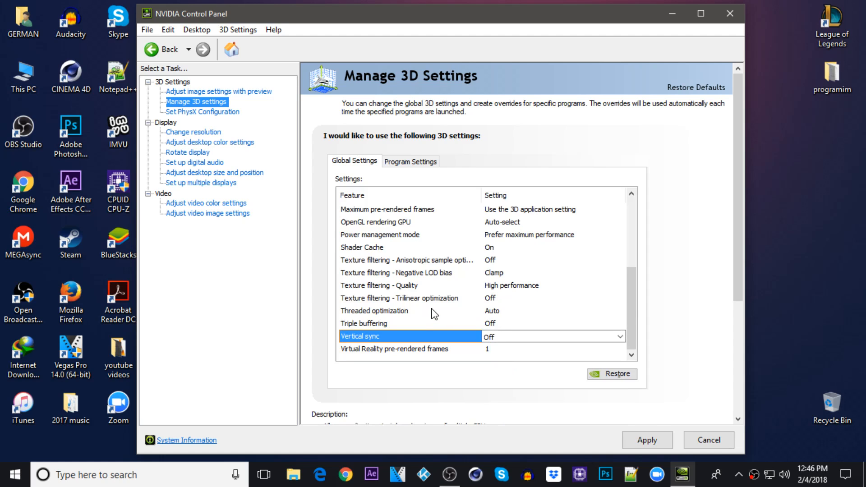
mouse_move(444, 354)
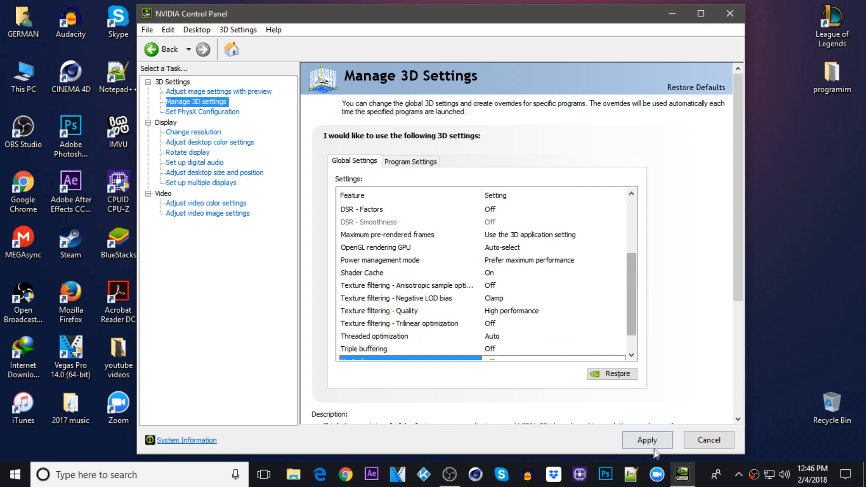
mouse_move(572, 403)
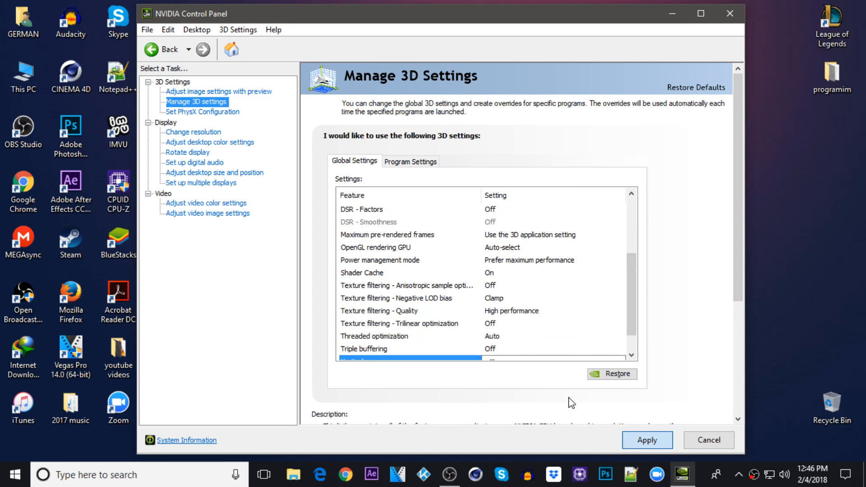
mouse_move(538, 158)
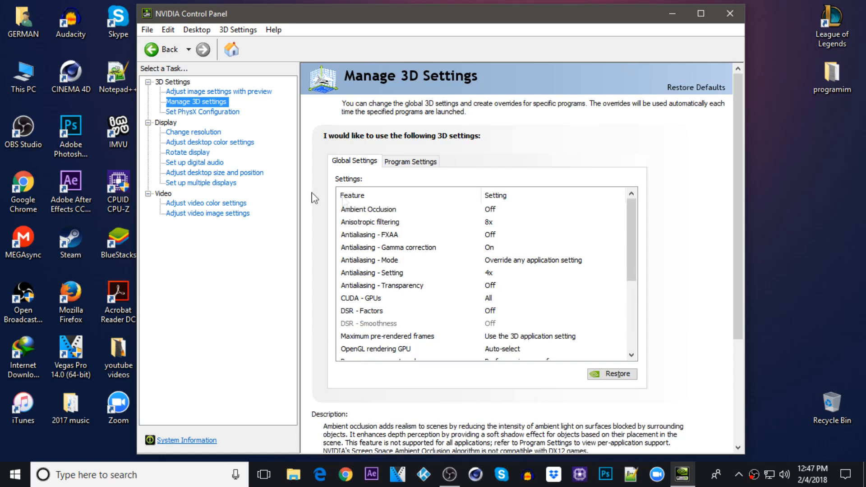
mouse_move(202, 112)
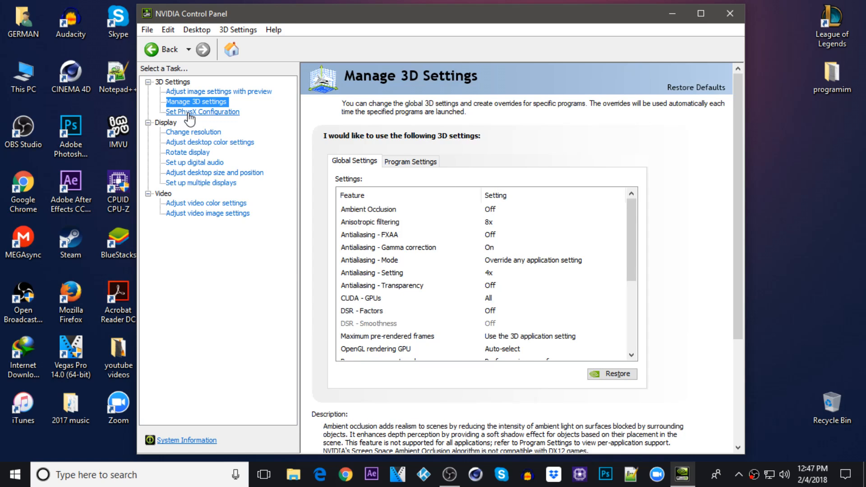
mouse_move(214, 120)
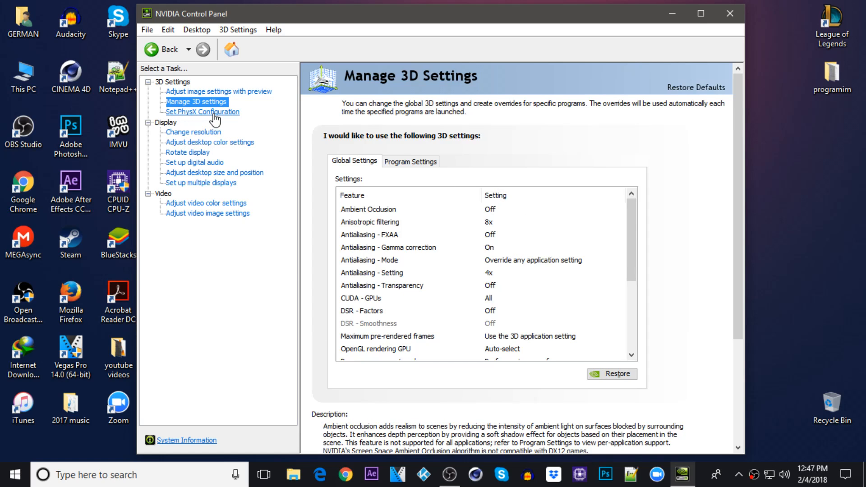
Choose GeForce GT 730 as the PhysX processor and apply the change
click(203, 112)
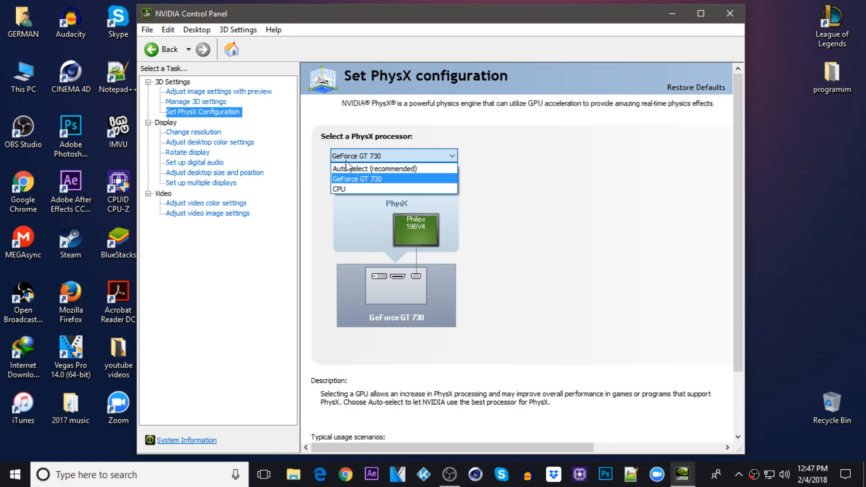
click(374, 169)
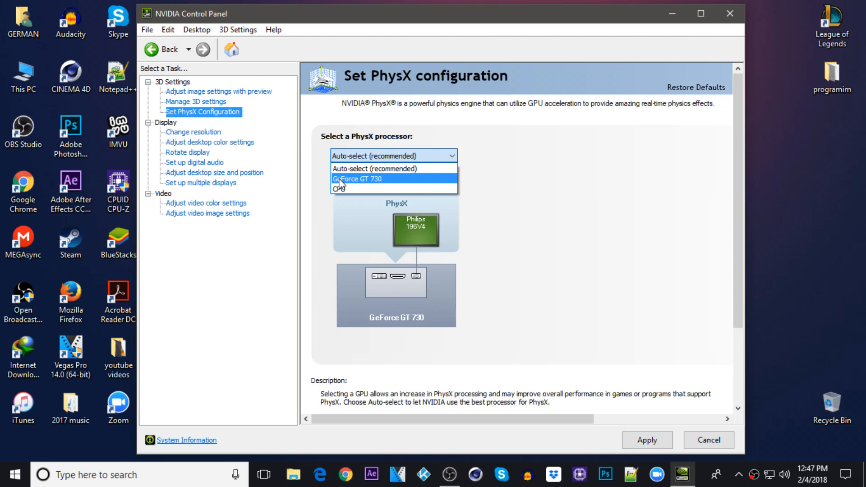
mouse_move(380, 186)
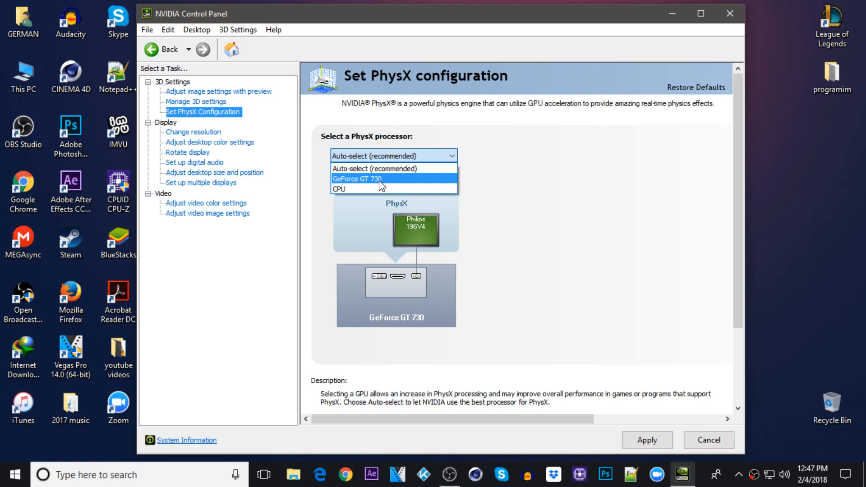
click(358, 178)
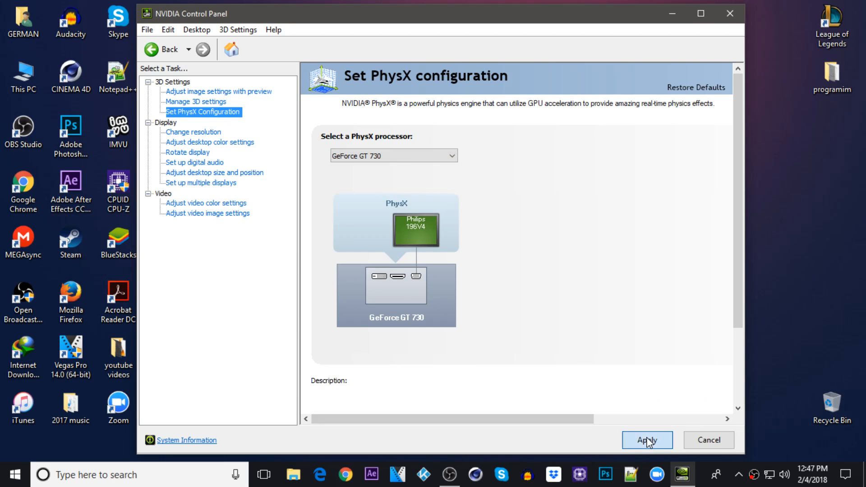
click(647, 440)
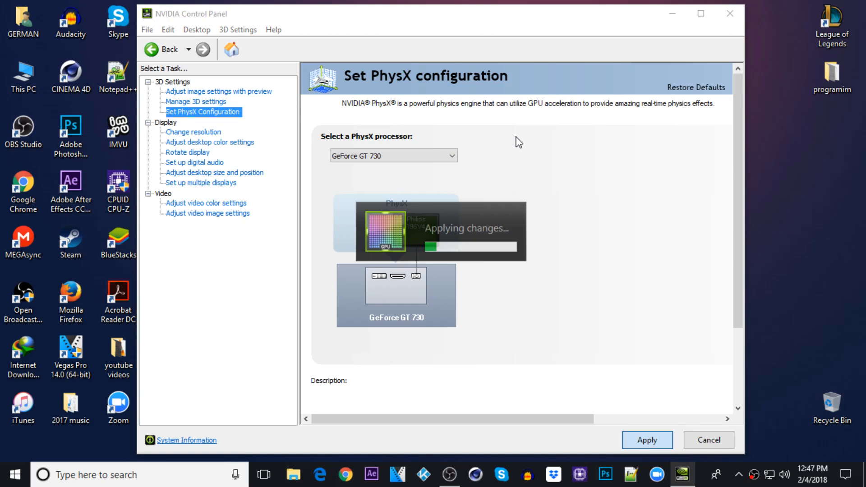